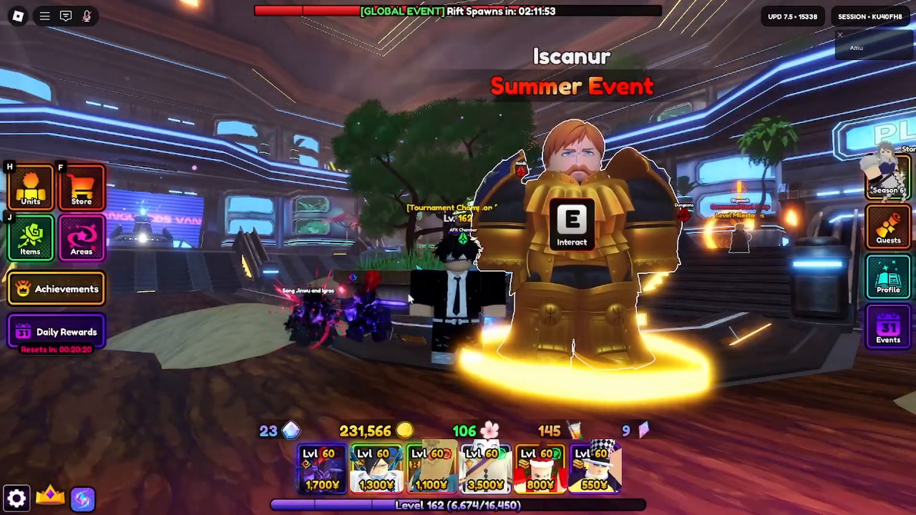
Bring up the Iscanur Summer Event challenge panel with its possible rewards
left_click(571, 234)
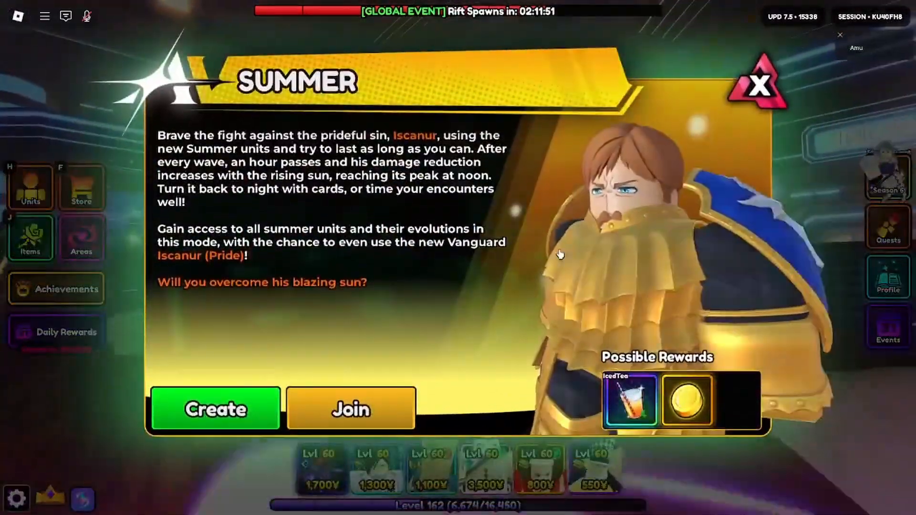
left_click(756, 86)
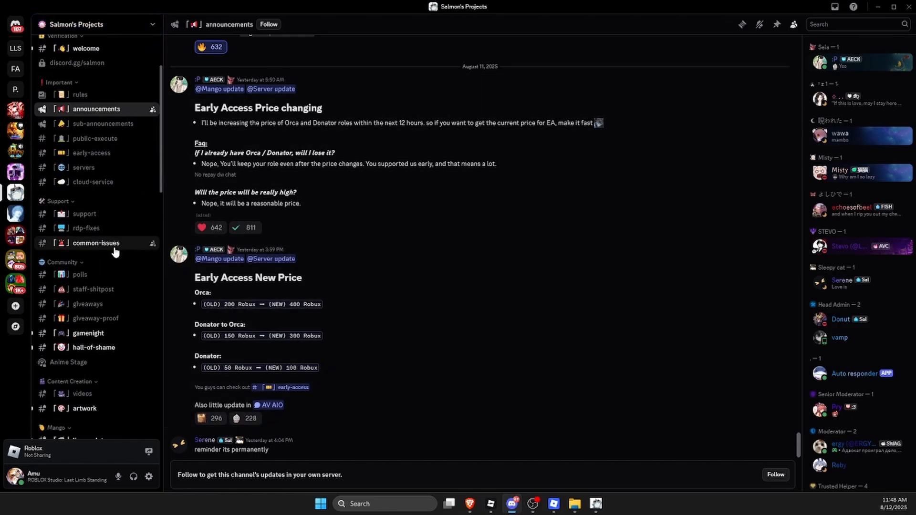
Reach the mango macro forum and its AV AIO v1.3.2 post with the GitHub link
scroll("down", 3)
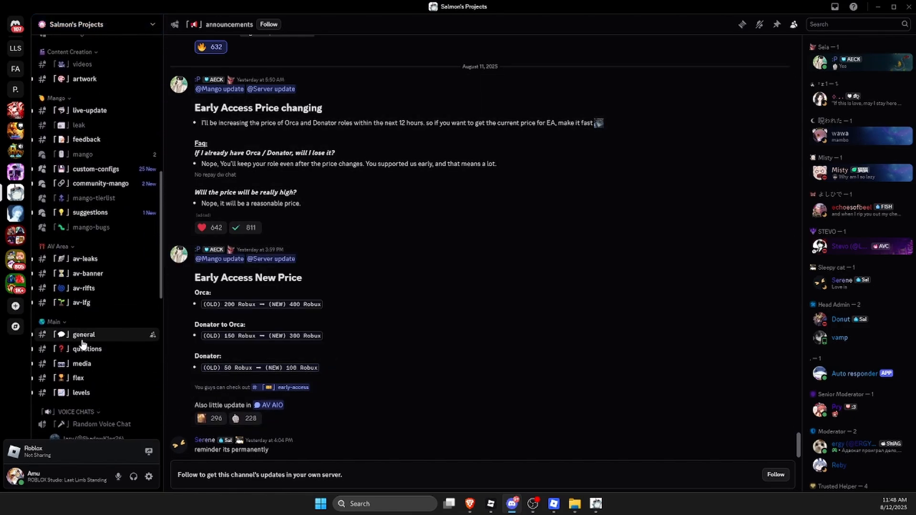
left_click(82, 154)
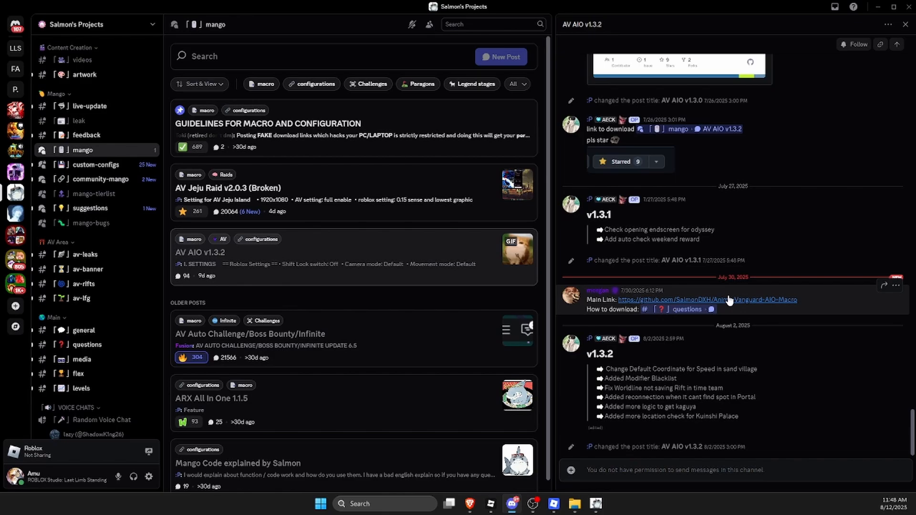
Download the EA v1.4.4b release source-code zip into Downloads and extract it
left_click(738, 300)
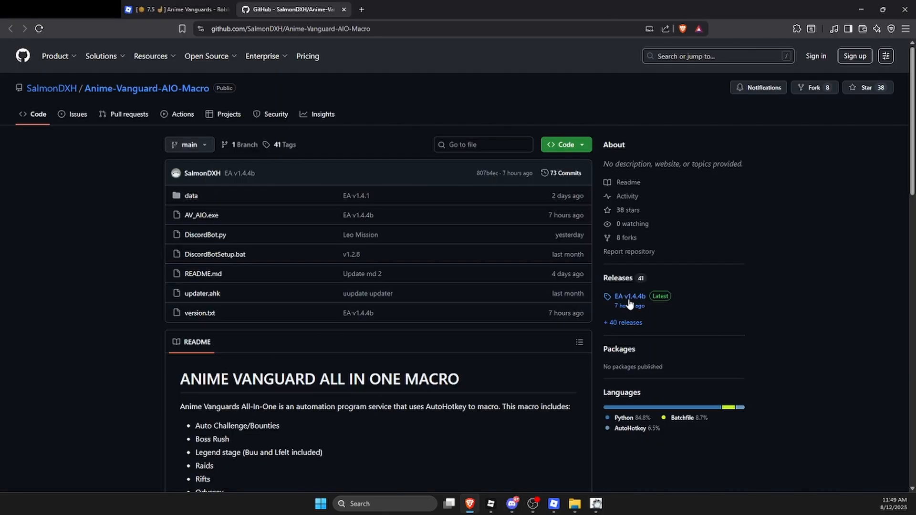
mouse_move(628, 298)
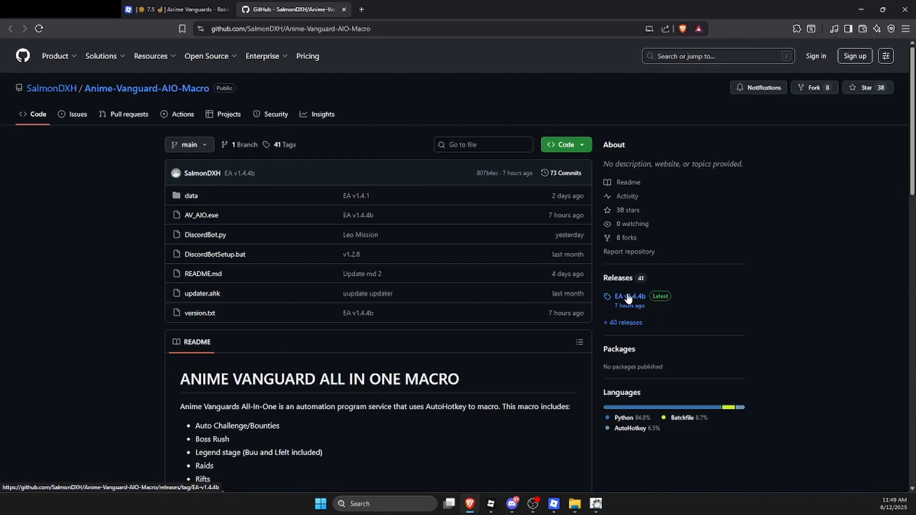
left_click(626, 296)
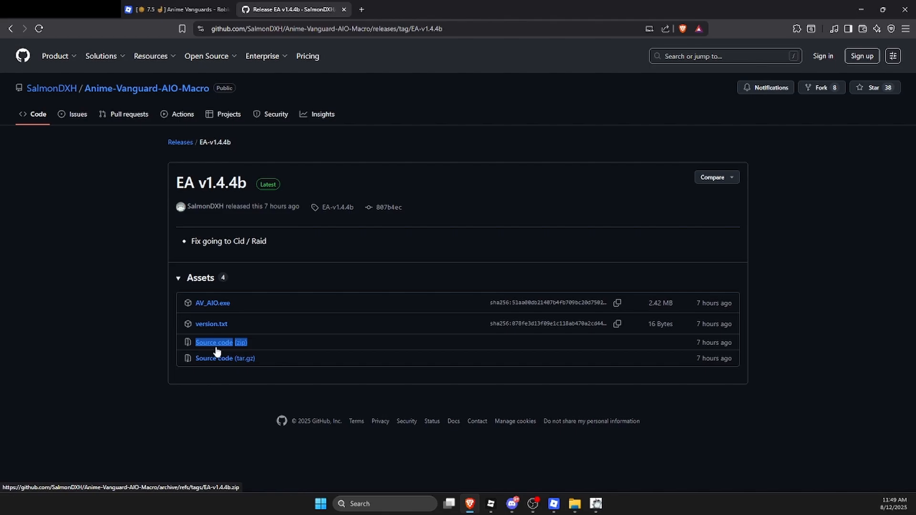
left_click(214, 342)
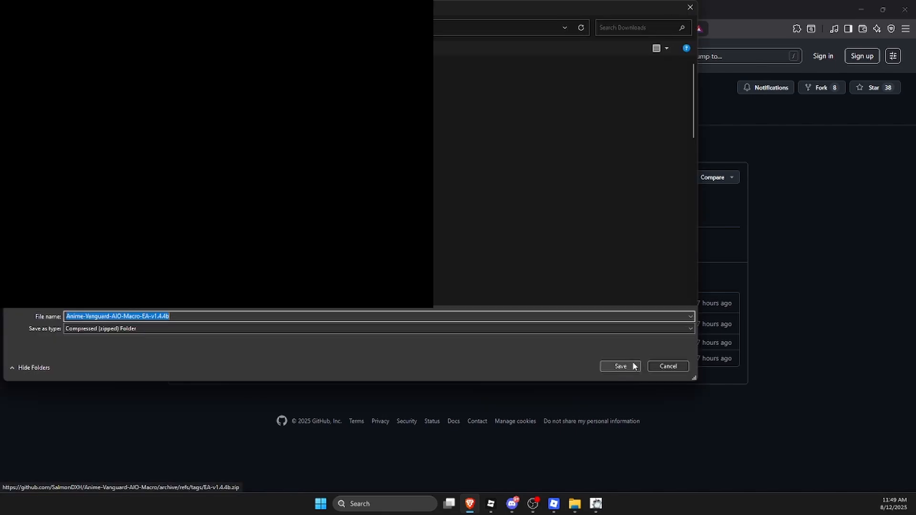
left_click(621, 367)
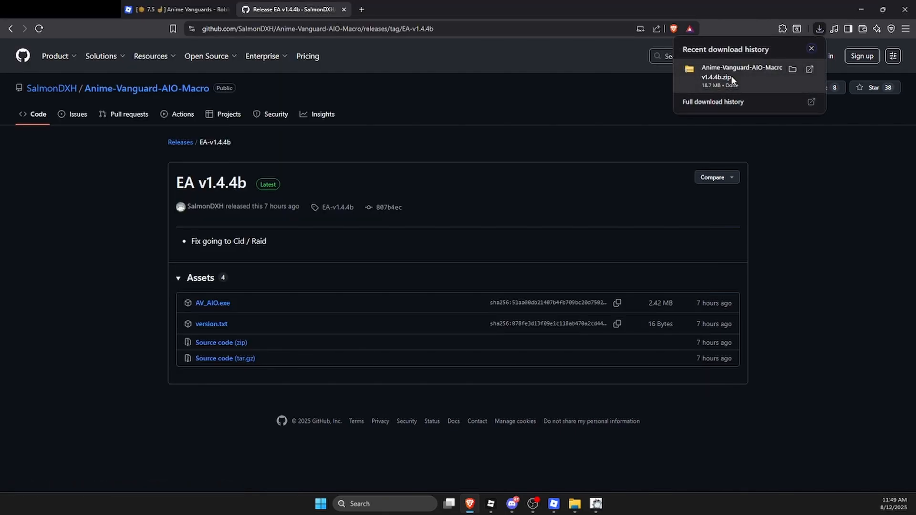
left_click(742, 72)
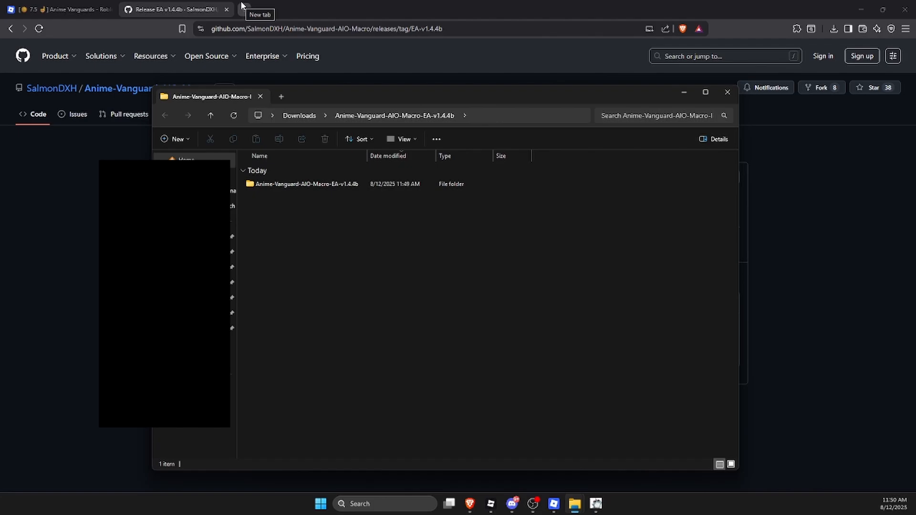
Download the AutoHotkey v2.0 installer from autohotkey.com and run its setup
left_click(258, 9)
type("autohotkey.com")
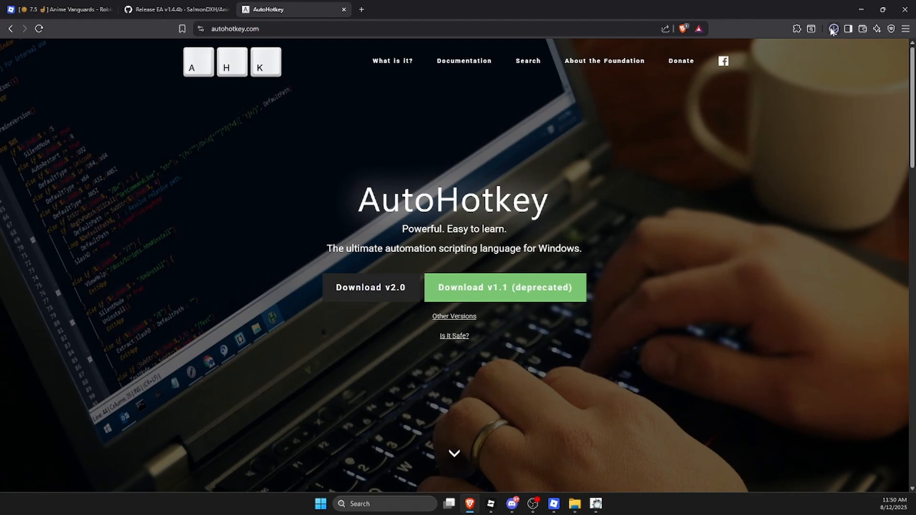
left_click(835, 29)
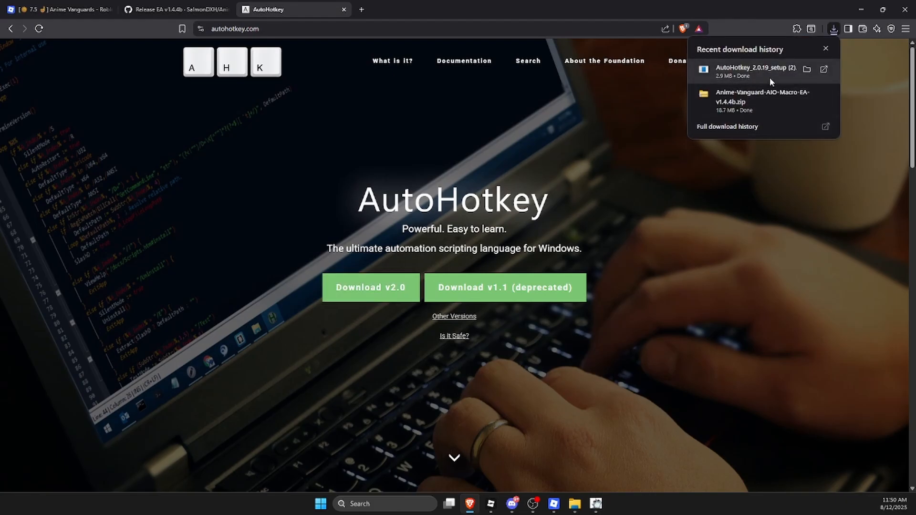
left_click(702, 92)
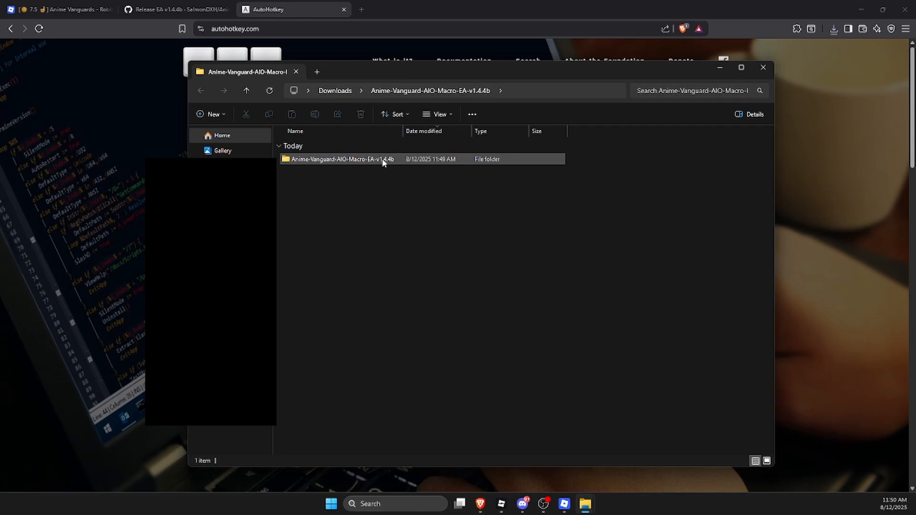
Launch AV_AIO from the Anime-Vanguard-AIO-Macro-EA-v1.4.4b folder
double_click(336, 159)
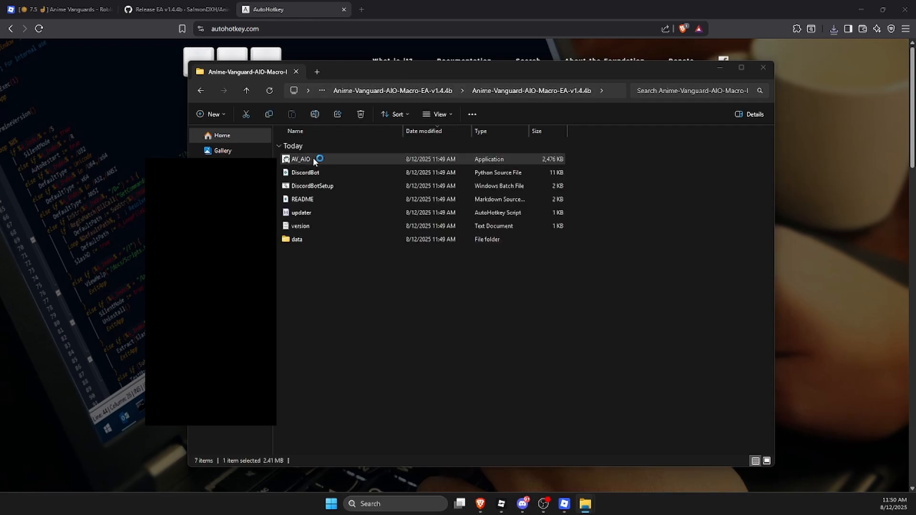
double_click(299, 159)
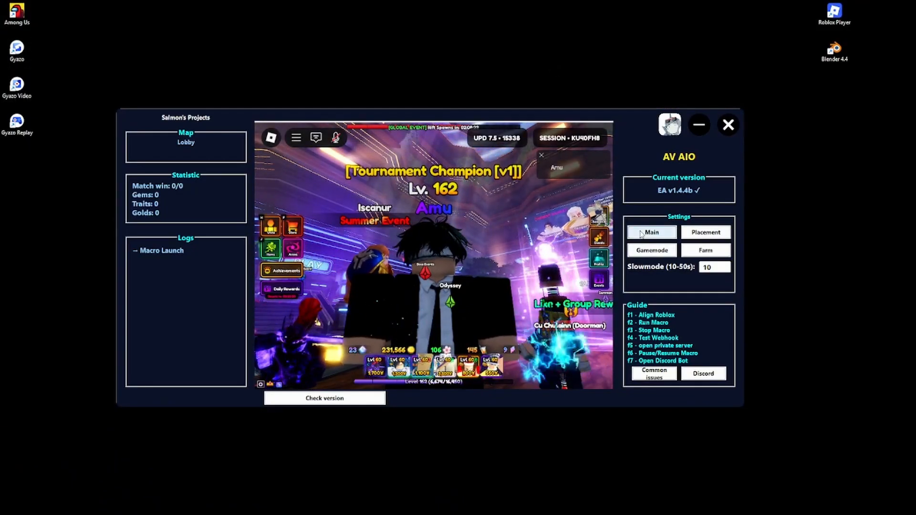
Reach the webhook options inside the macro's Main settings window
left_click(652, 233)
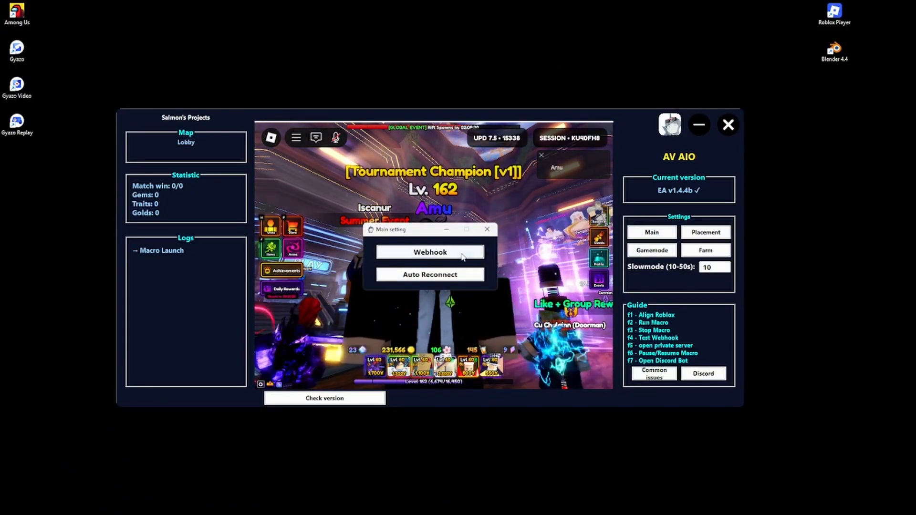
left_click(430, 252)
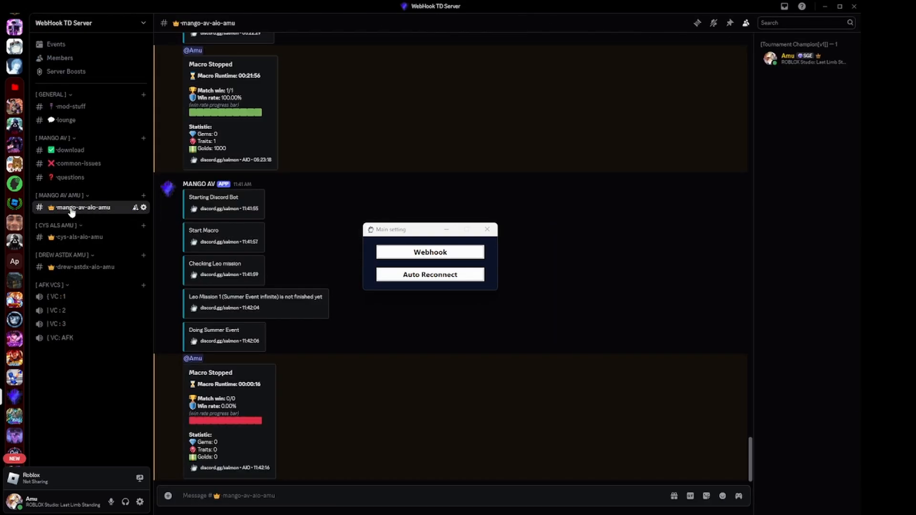
Bring up the Auto Reconnect dialog with its private-server link field
left_click(430, 252)
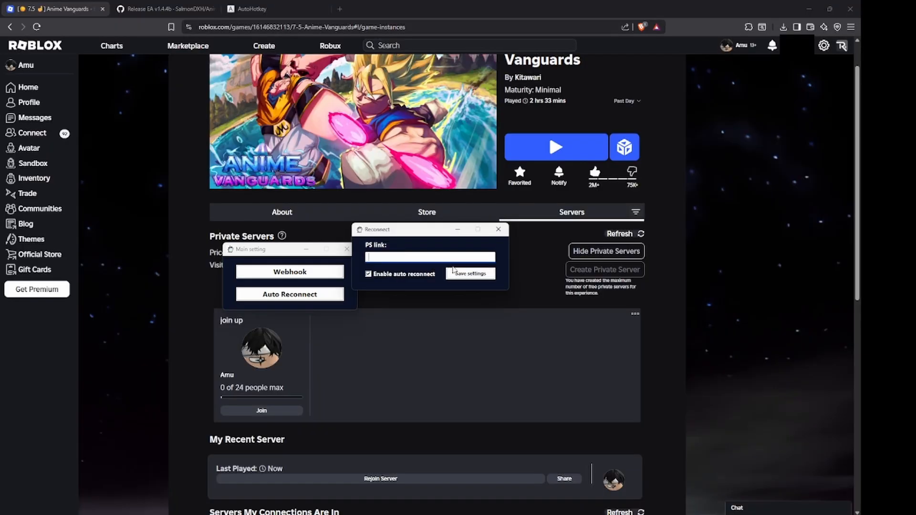
Locate the Anime Vanguards private server on the Roblox Servers page for reconnect
left_click(499, 229)
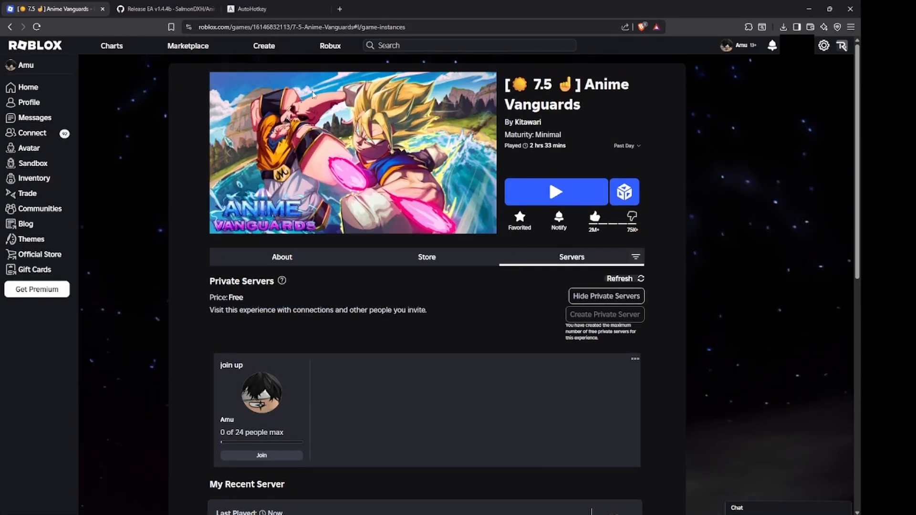
scroll("down", 3)
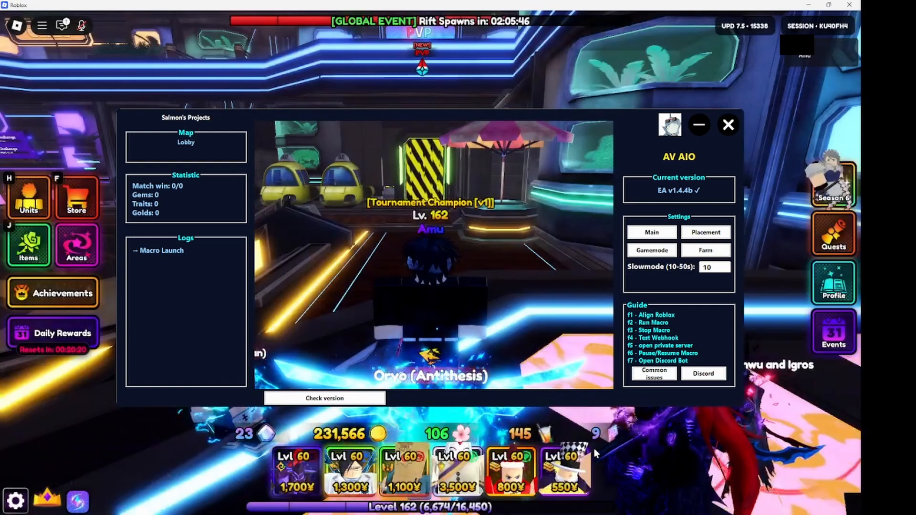
Set Summer Event as the default Infinite map in Gamemode settings
left_click(652, 250)
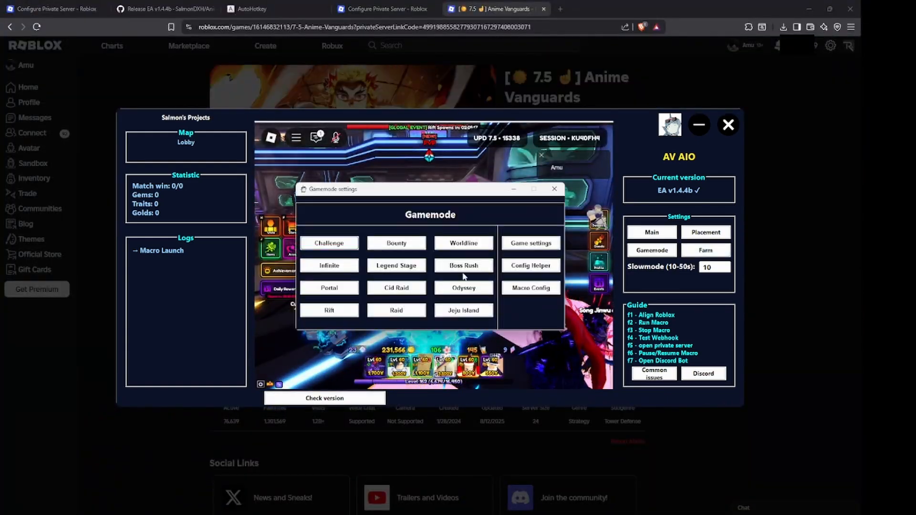
left_click(330, 265)
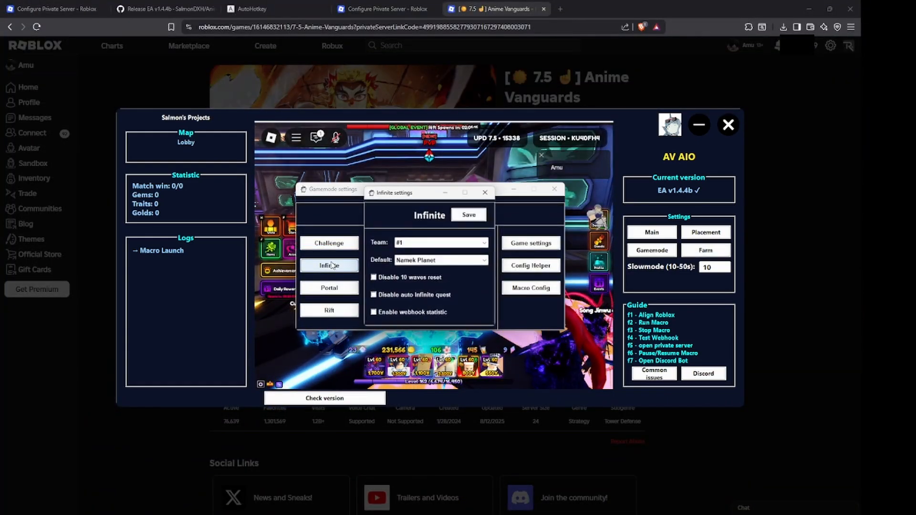
left_click(441, 260)
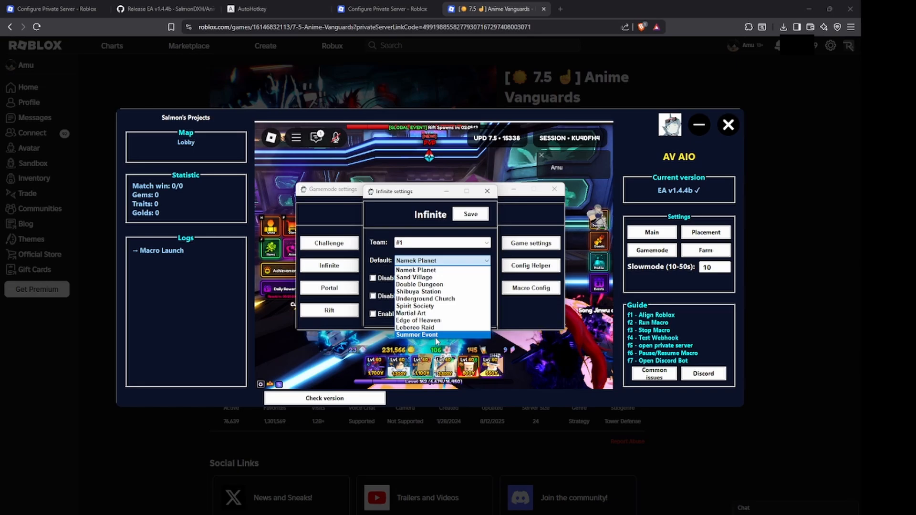
left_click(416, 334)
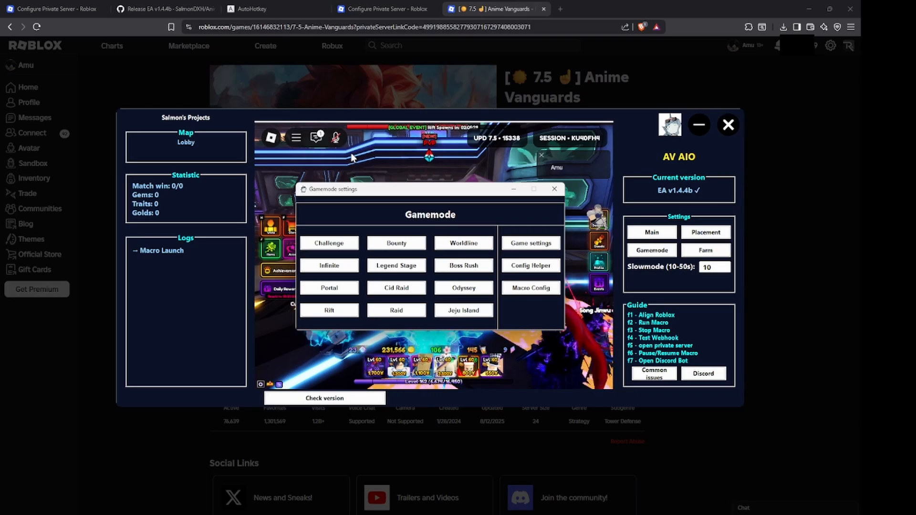
left_click(706, 233)
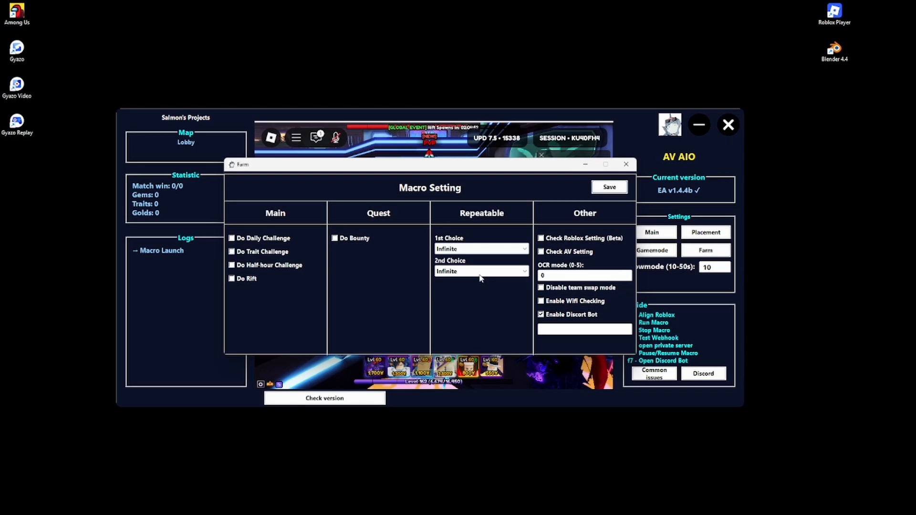
Set the 2nd repeatable choice to Infinite and save the farm macro settings
left_click(481, 249)
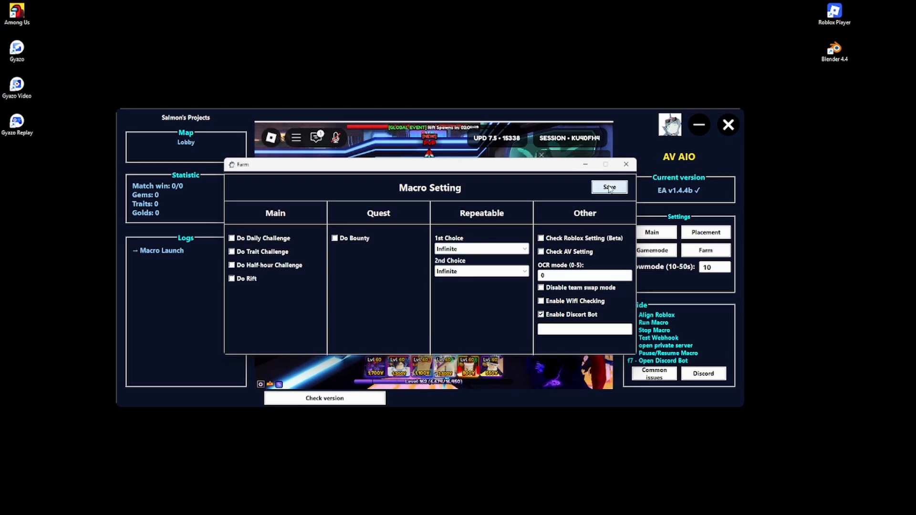
left_click(609, 188)
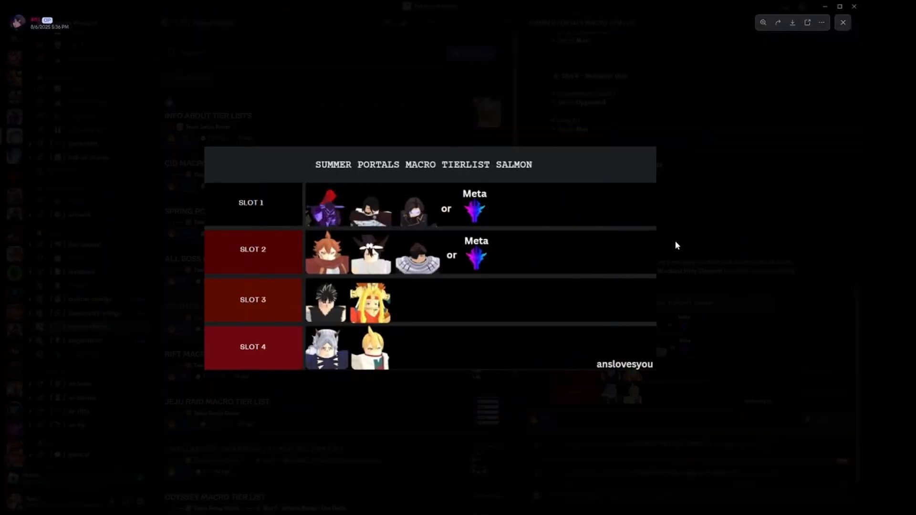
Close the enlarged image and view the SUMMER PORTALS MACRO TIER LIST post in #mango-tierlist
left_click(844, 21)
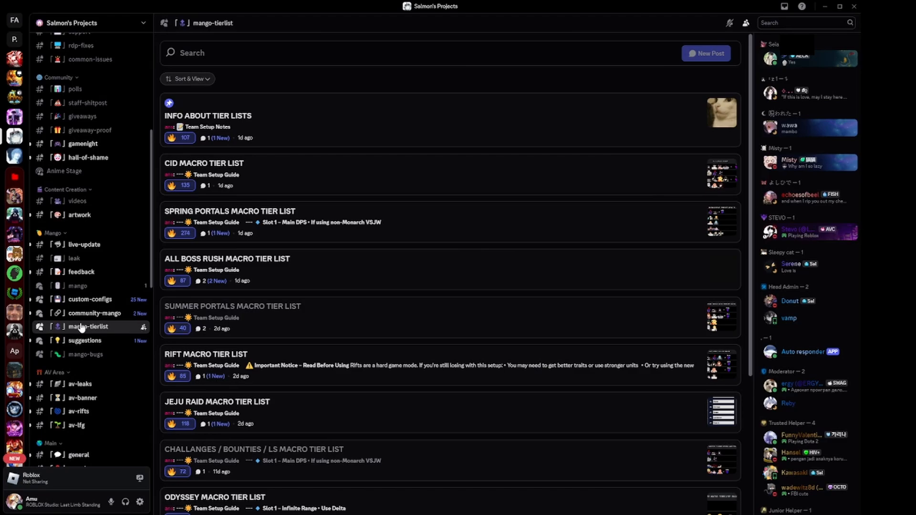
left_click(233, 307)
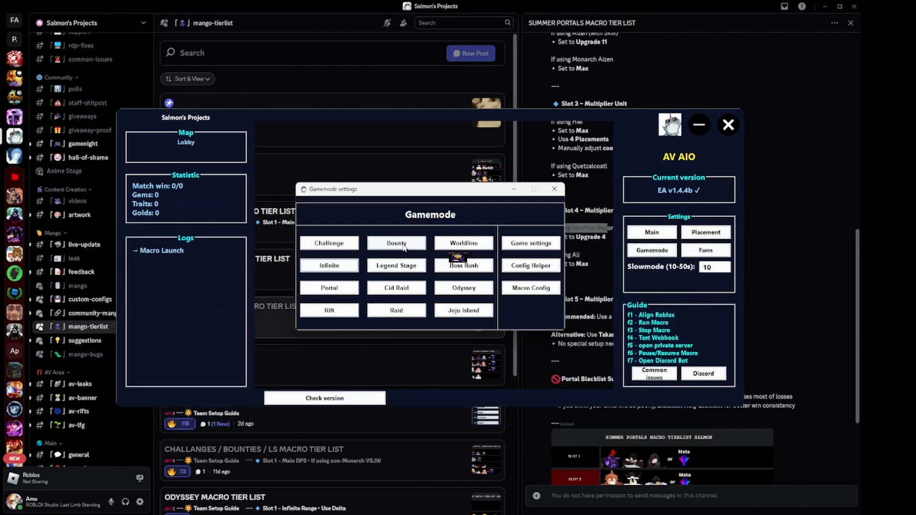
Set portal mode to Sun Temple starter/collect portals, 5-second wait, portal name 'Summer', and save
left_click(329, 265)
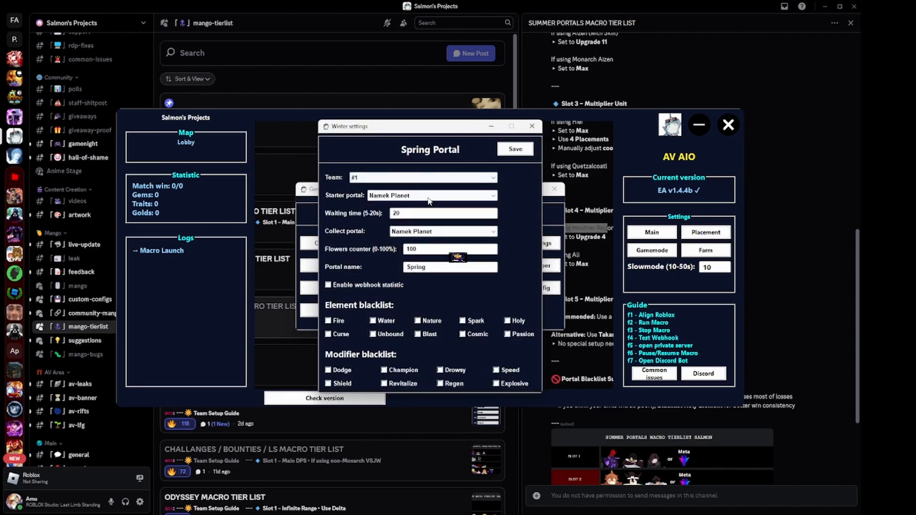
left_click(432, 195)
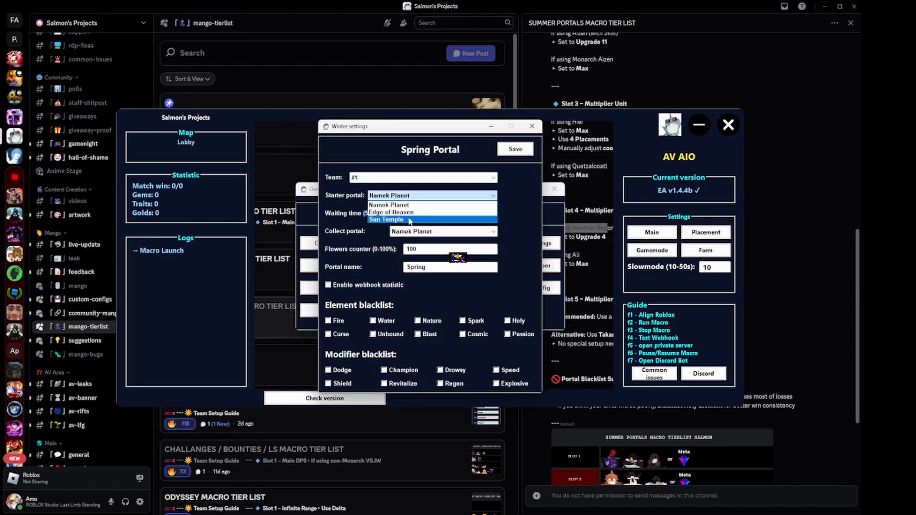
left_click(387, 219)
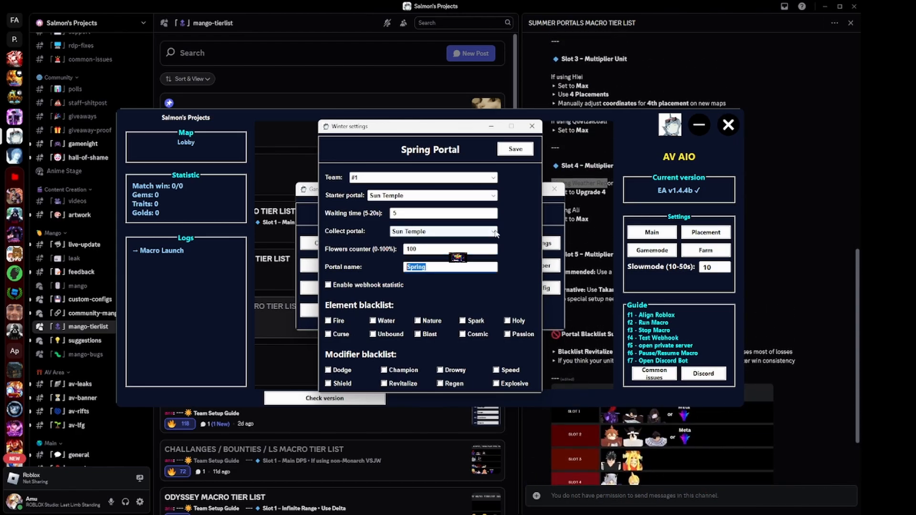
type("Summer")
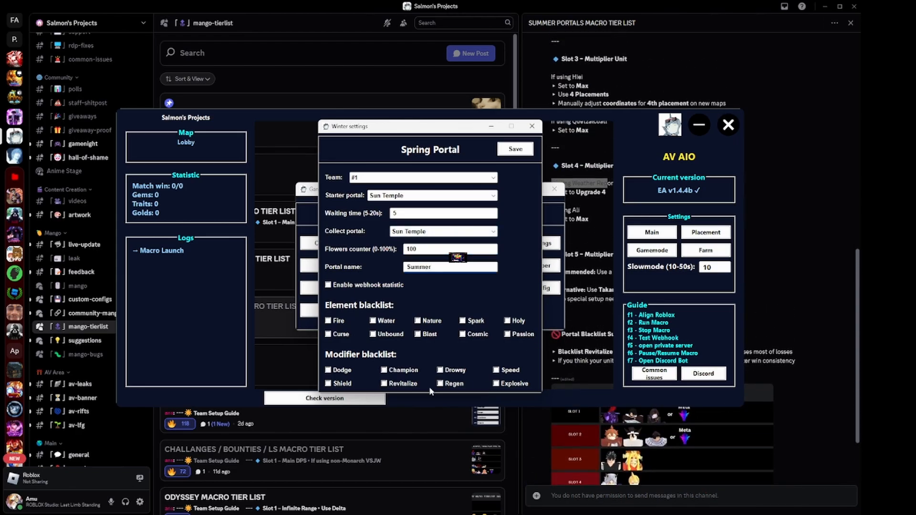
left_click(384, 384)
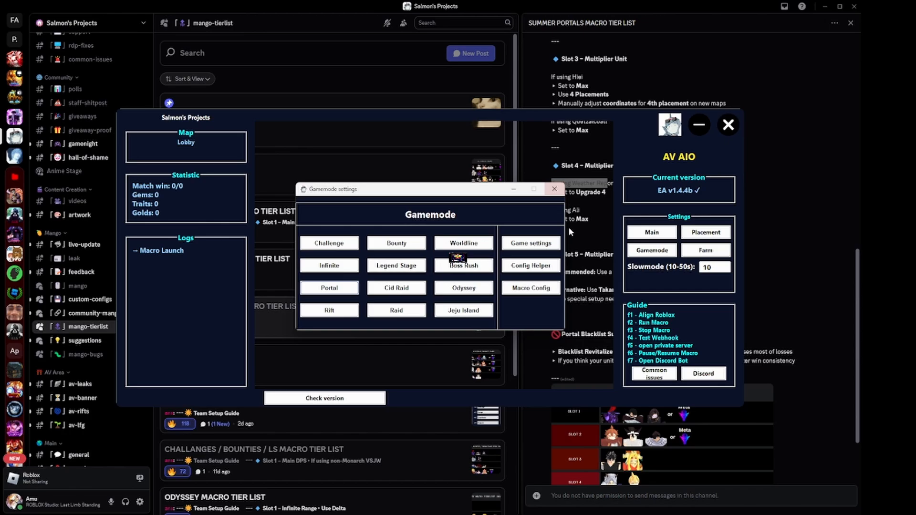
left_click(705, 250)
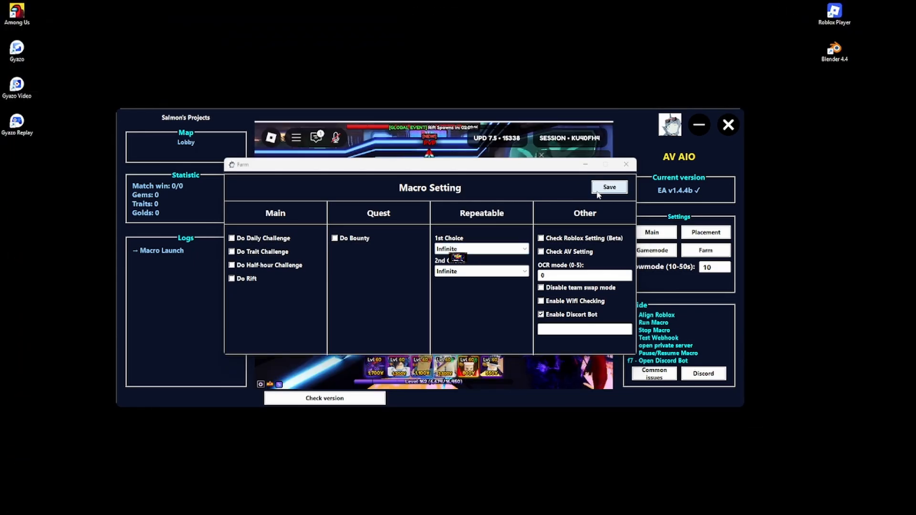
Save Farm settings, review the Roblox Settings tab, and reach Anime Vanguards' Gameplay settings
left_click(609, 187)
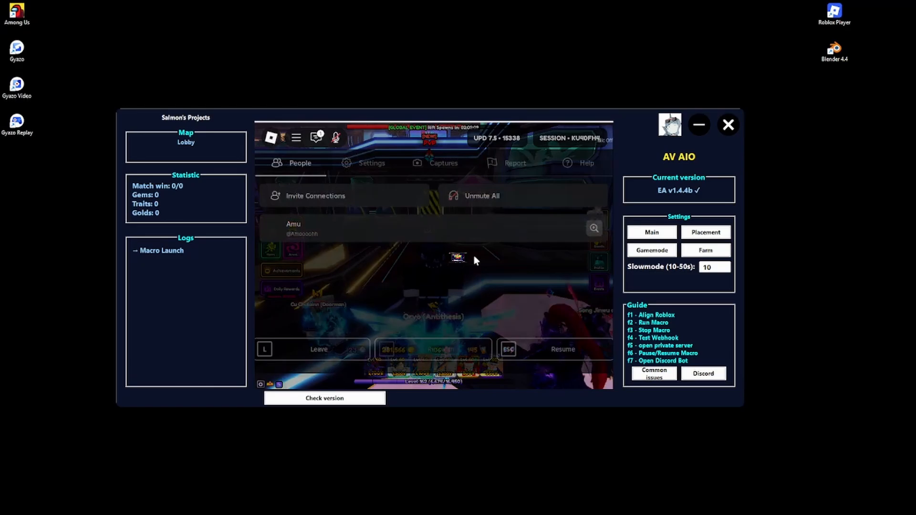
left_click(371, 163)
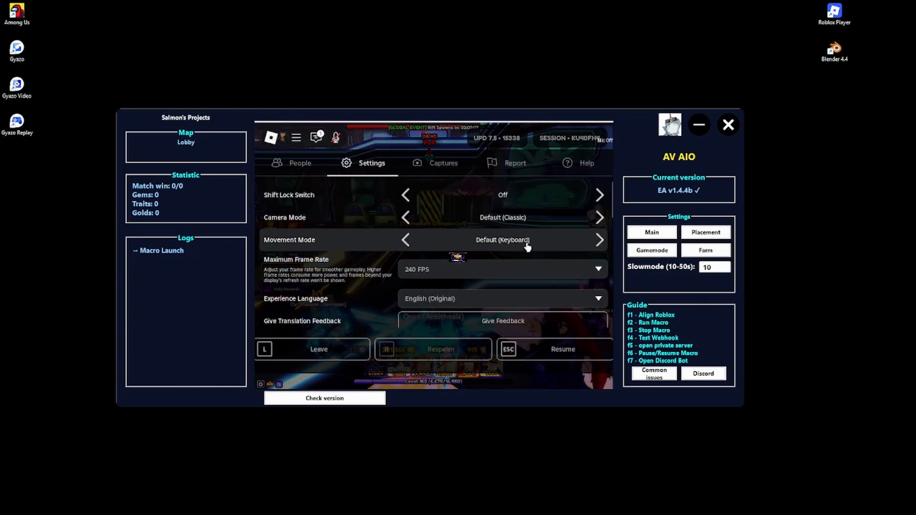
left_click(503, 269)
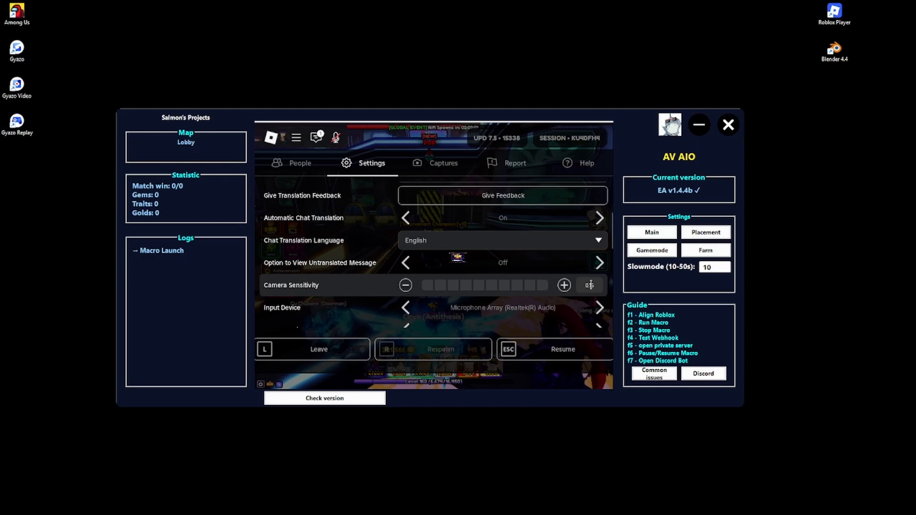
scroll("down", 3)
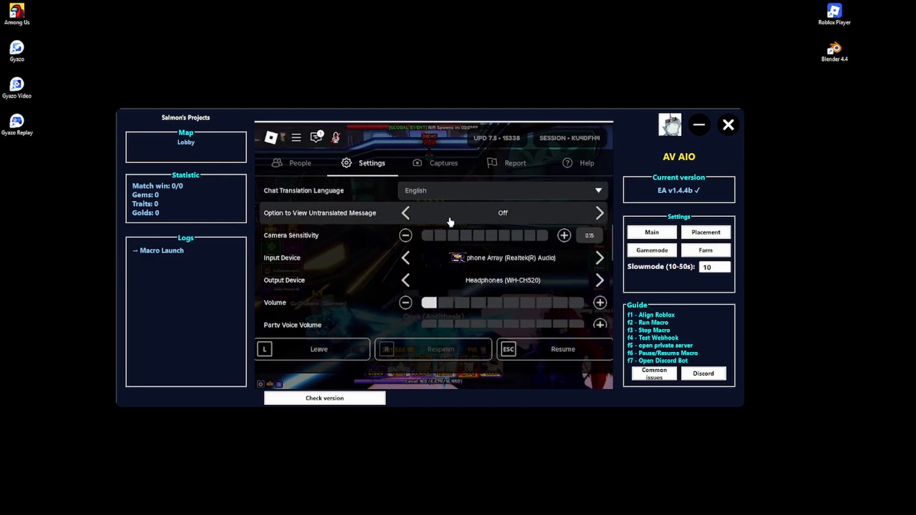
scroll("down", 3)
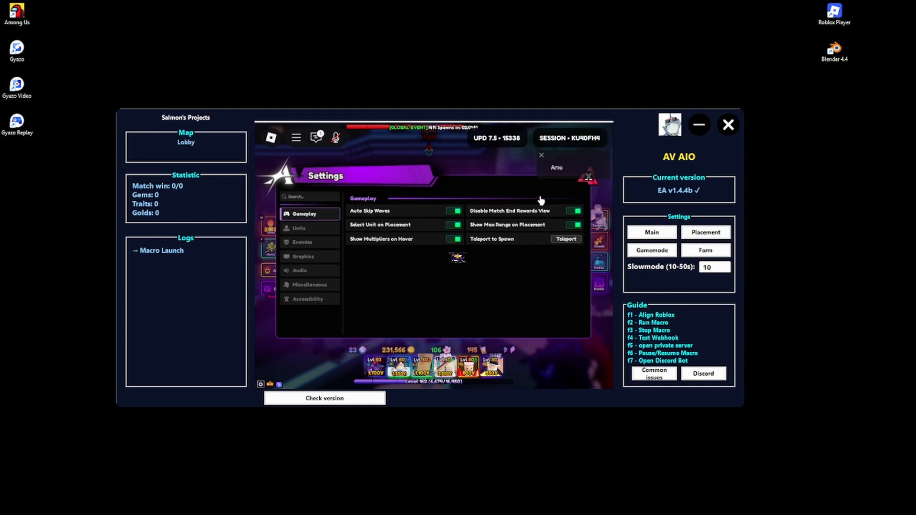
Review the Units, Enemies, Graphics, Miscellaneous and Accessibility settings categories in turn
left_click(300, 228)
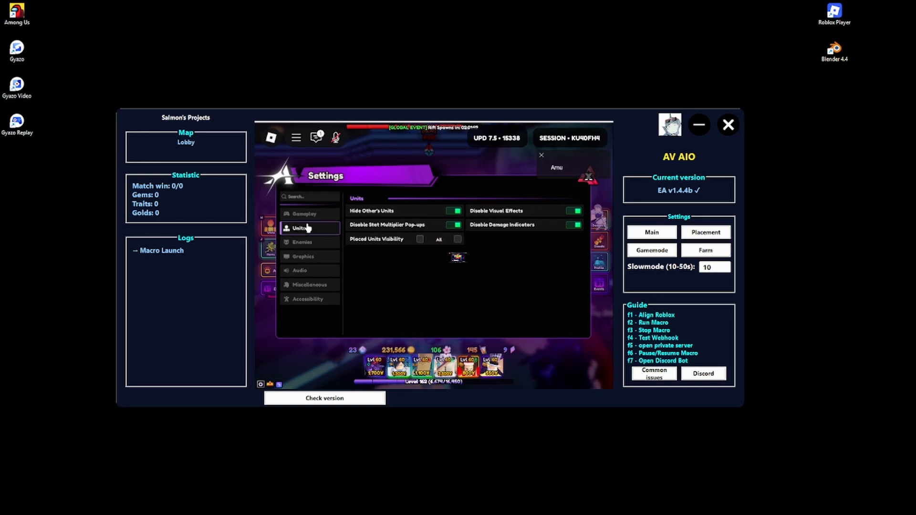
left_click(303, 242)
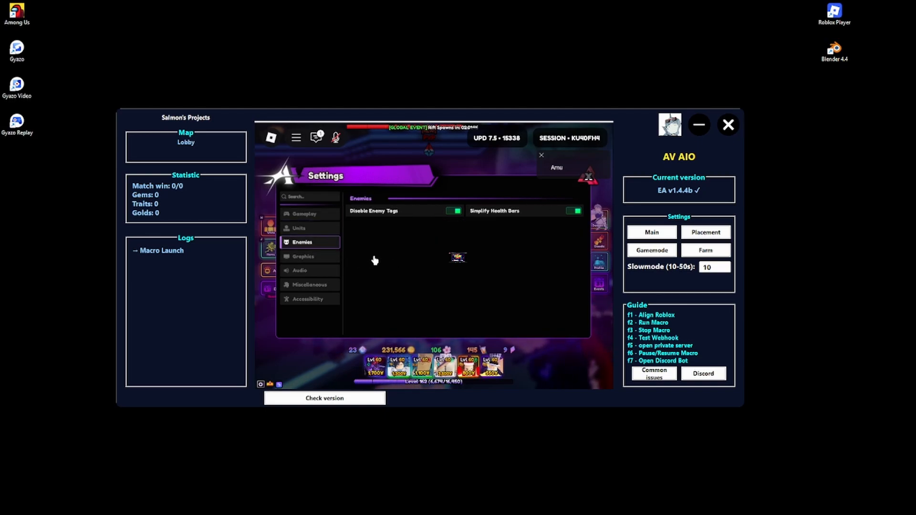
left_click(303, 256)
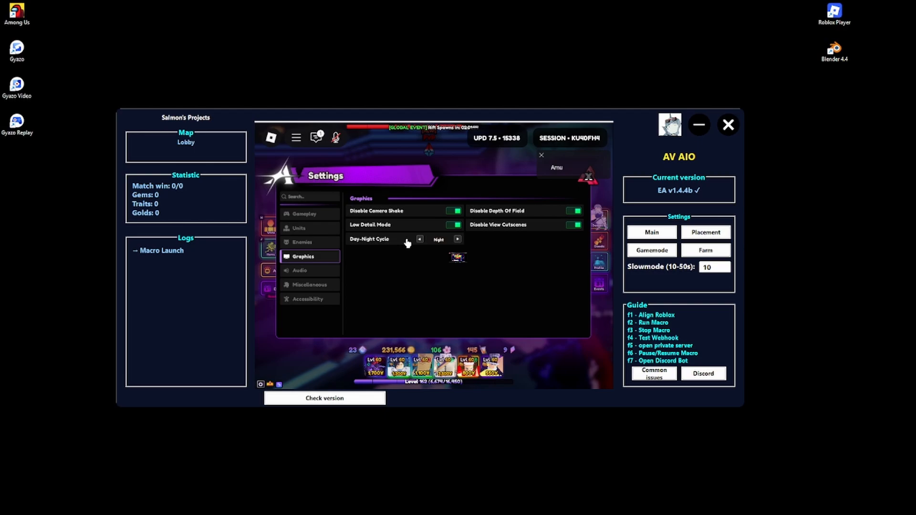
left_click(310, 285)
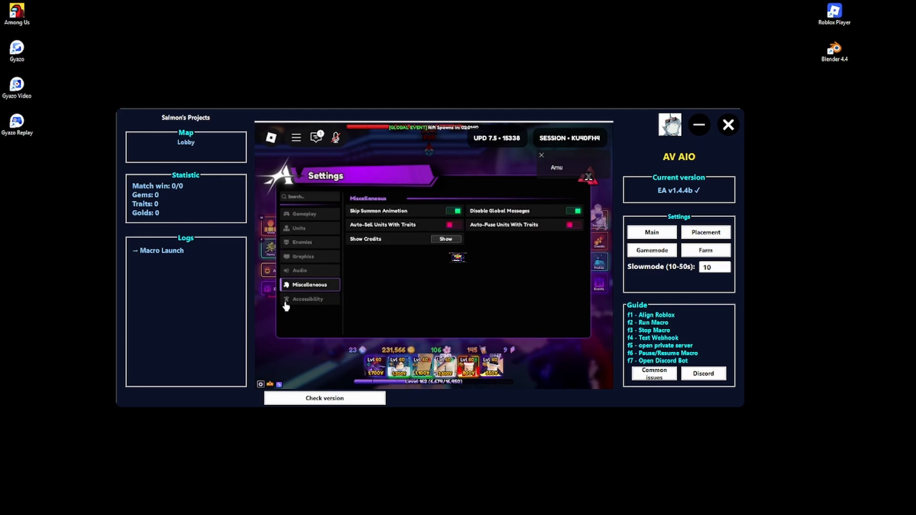
left_click(308, 299)
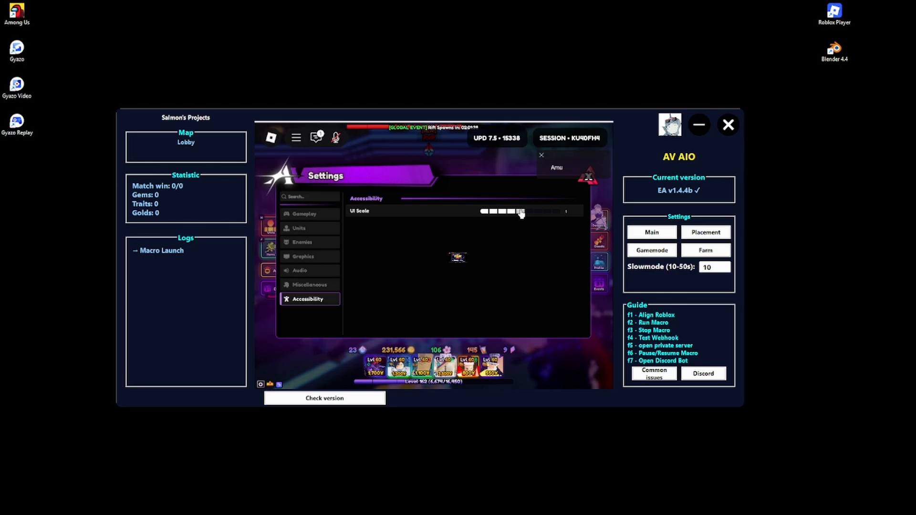